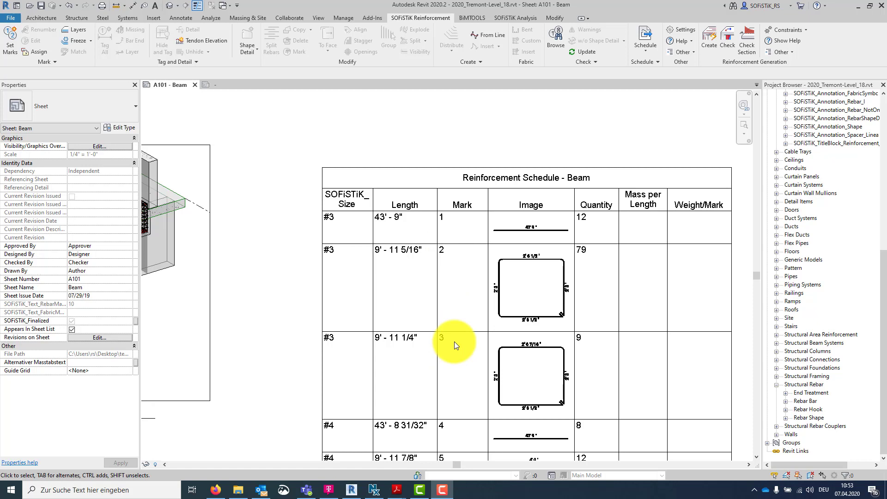
mouse_move(454, 353)
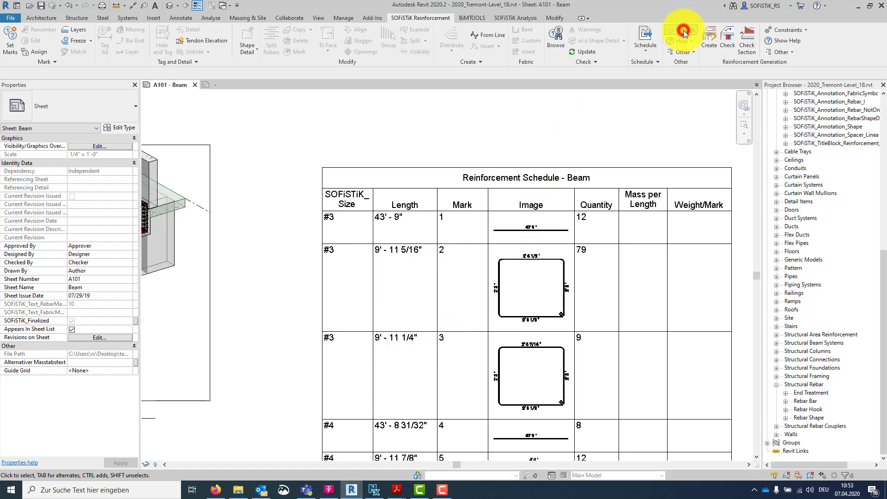
Step: Show the SOFiSTiK Reinforcement settings on the Marks page over the beam schedule sheet
click(683, 33)
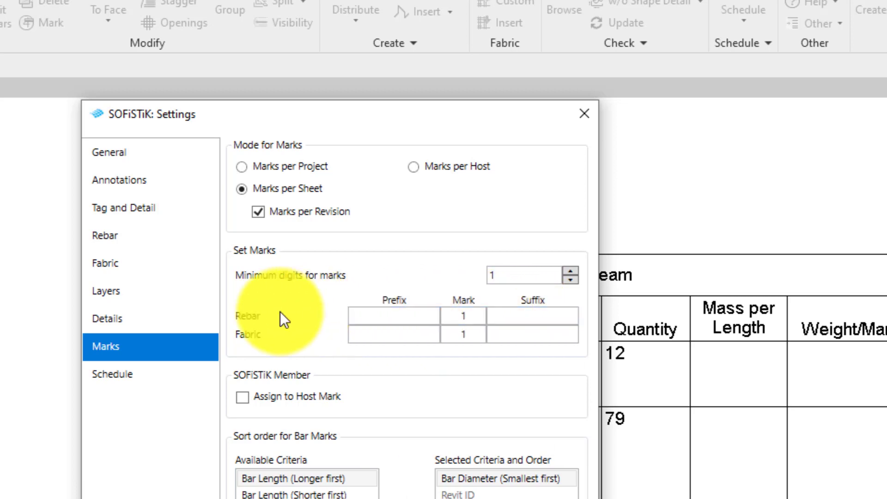
mouse_move(331, 339)
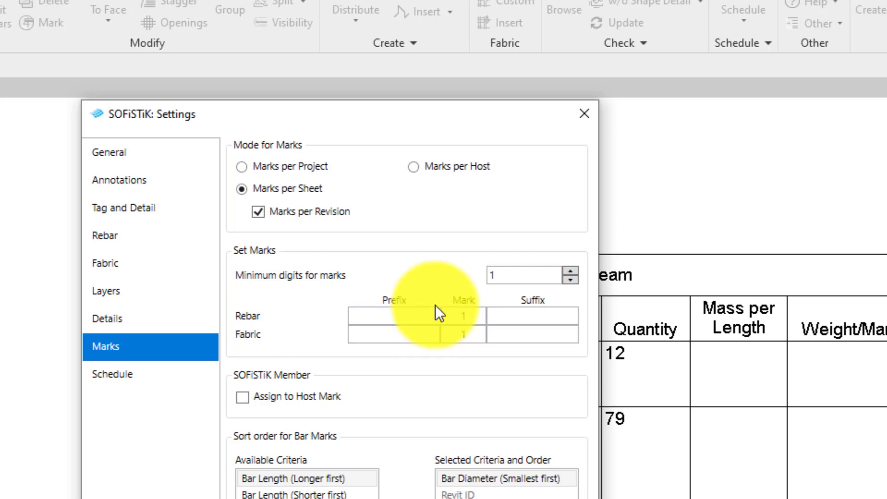
Step: Set the Rebar Prefix to (Type)[SOFiSTiK_Member] and confirm the mark settings with OK
click(397, 316)
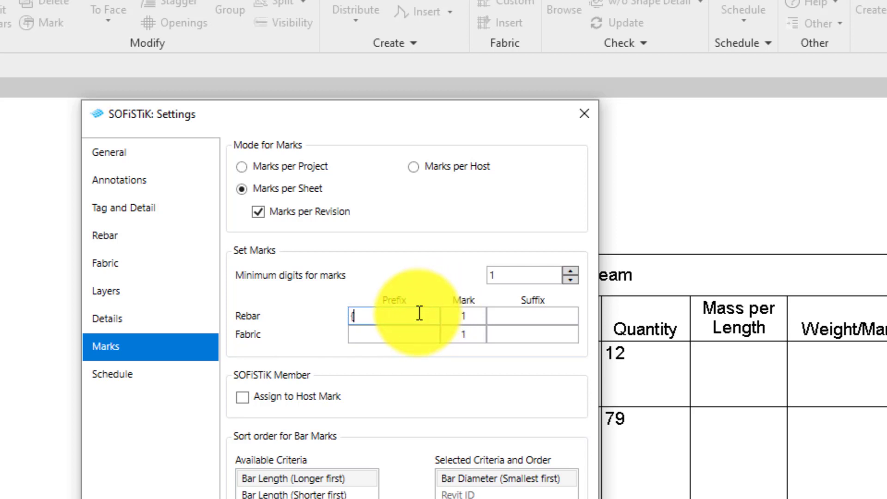
text((Type)
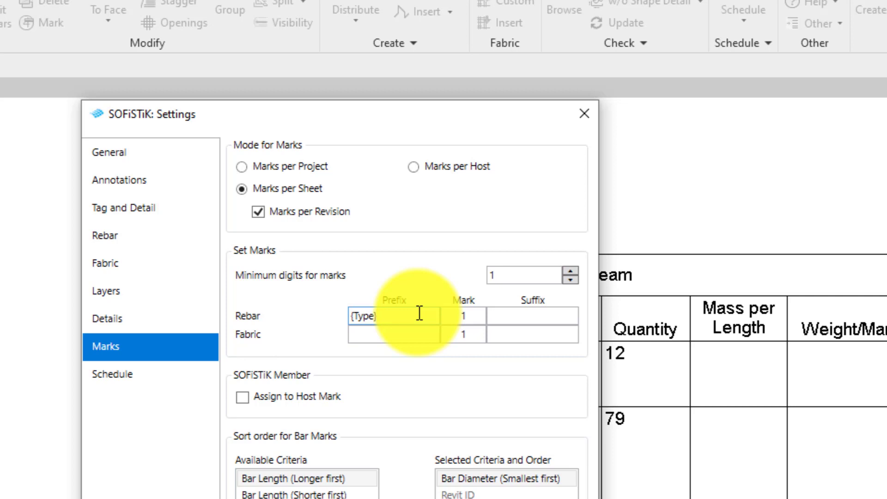
text([SOF)
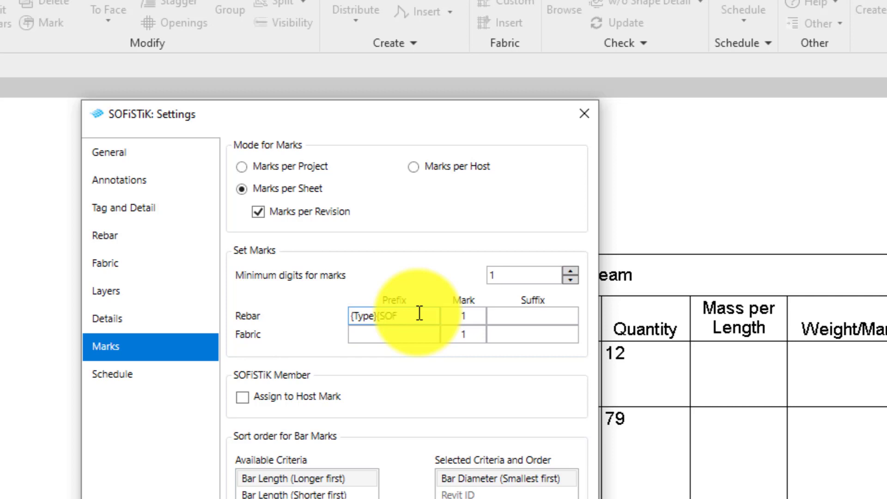
text(SOFiSTiK_Member})
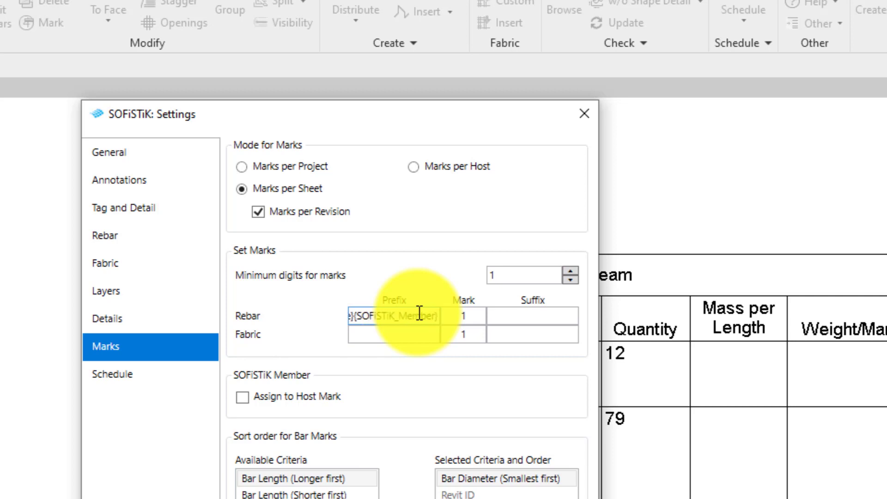
click(390, 316)
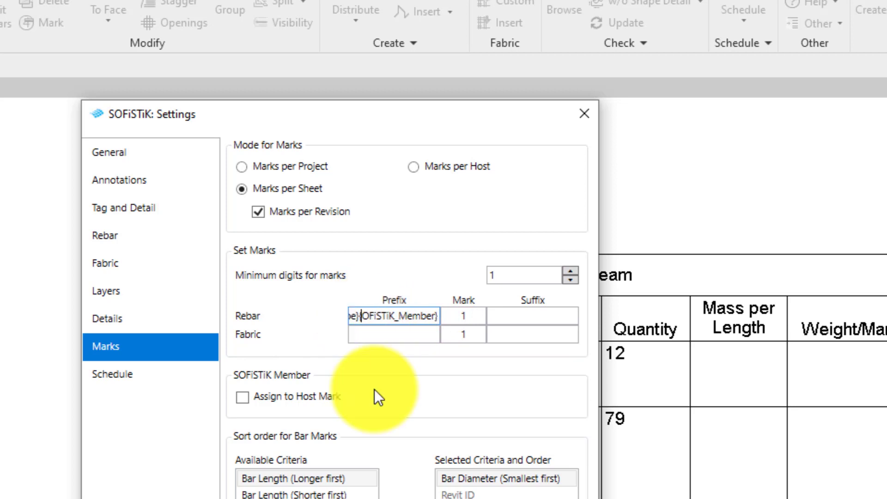
click(379, 334)
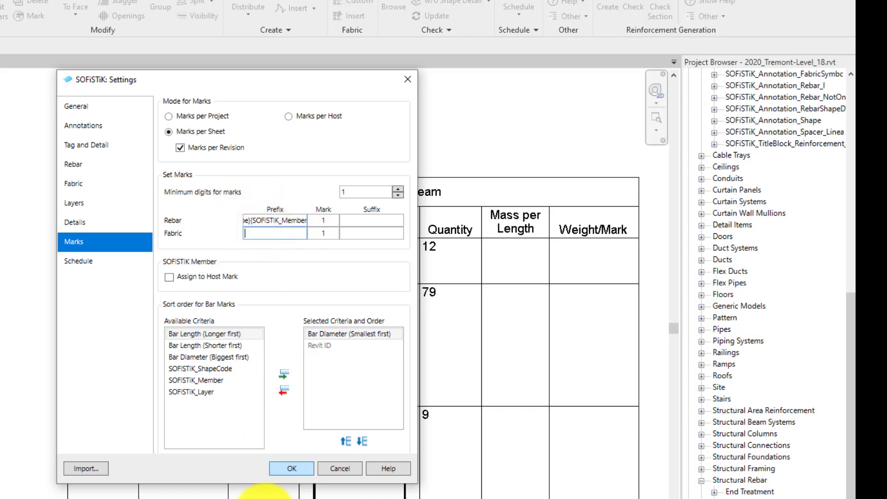
click(468, 381)
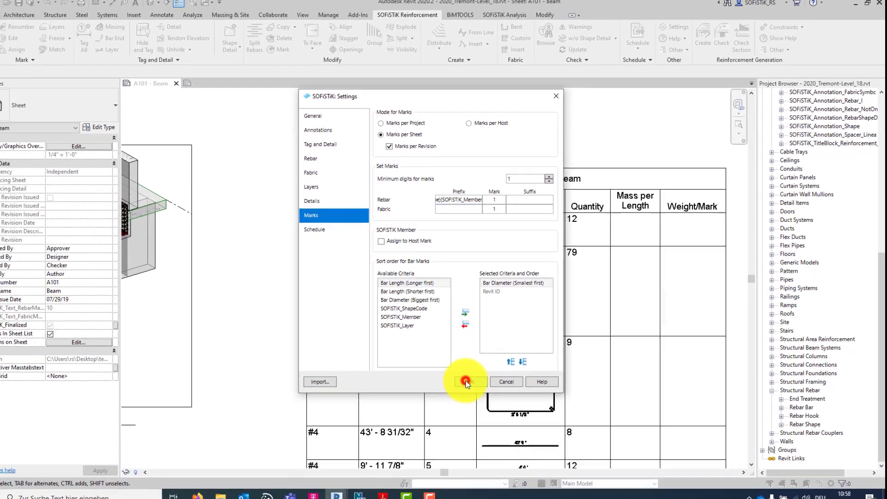
Step: Run Set Marks from start number 1 on sheet A101 - Beam so stirrup tags read 3B2, 4B5
click(468, 381)
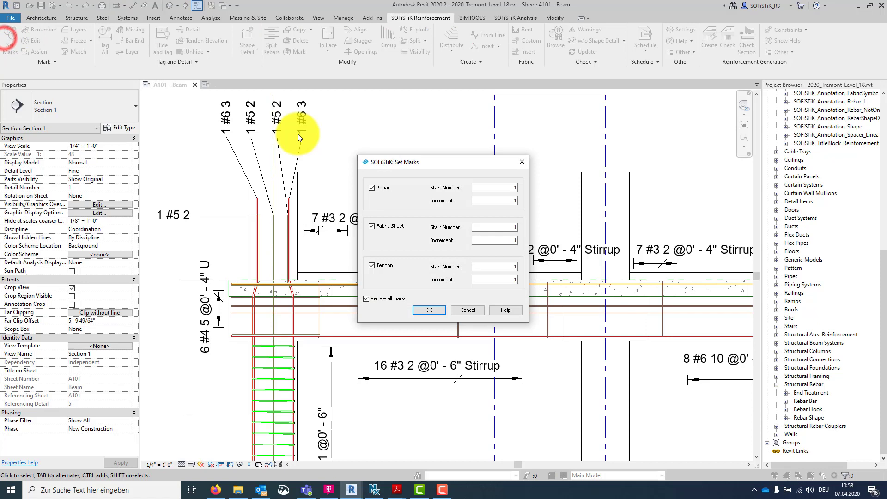
click(428, 311)
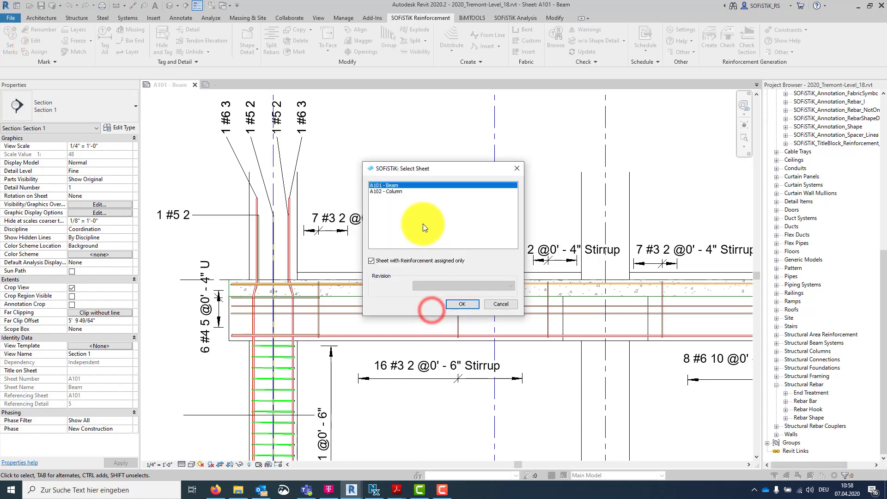
click(462, 304)
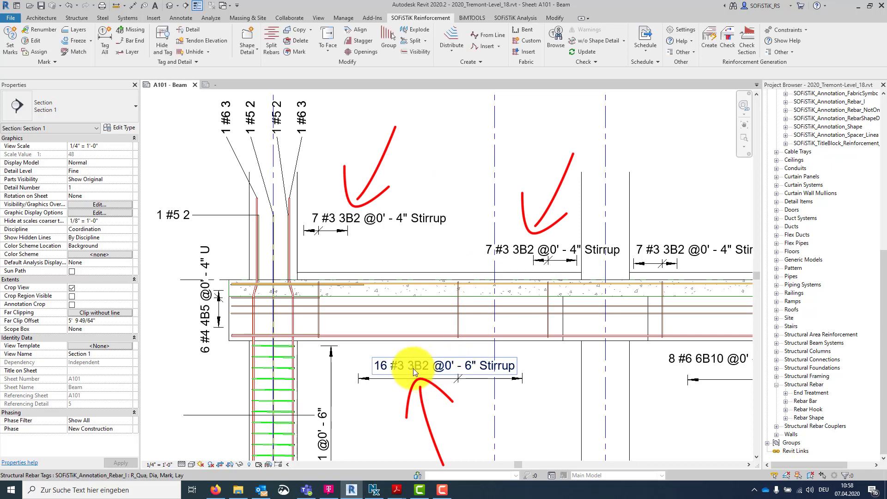
mouse_move(416, 373)
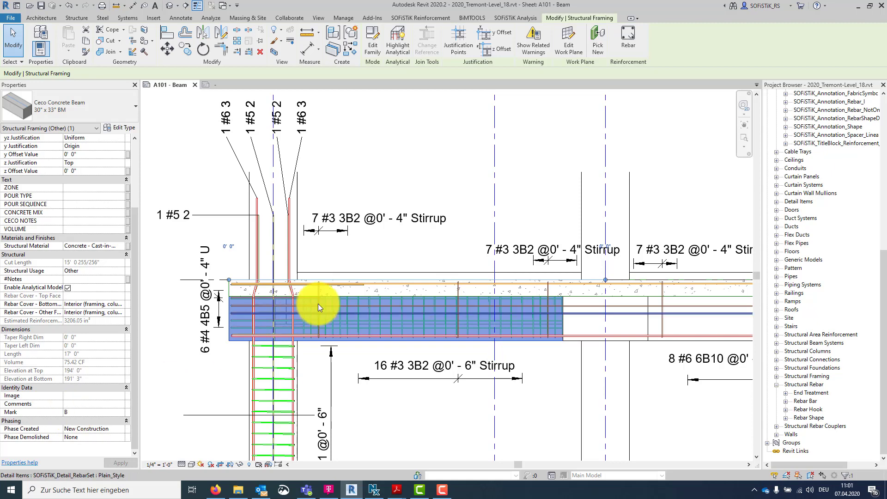
Step: Enable Assign to Host Mark in the Marks settings and select a stirrup set now marked 3B1
click(680, 41)
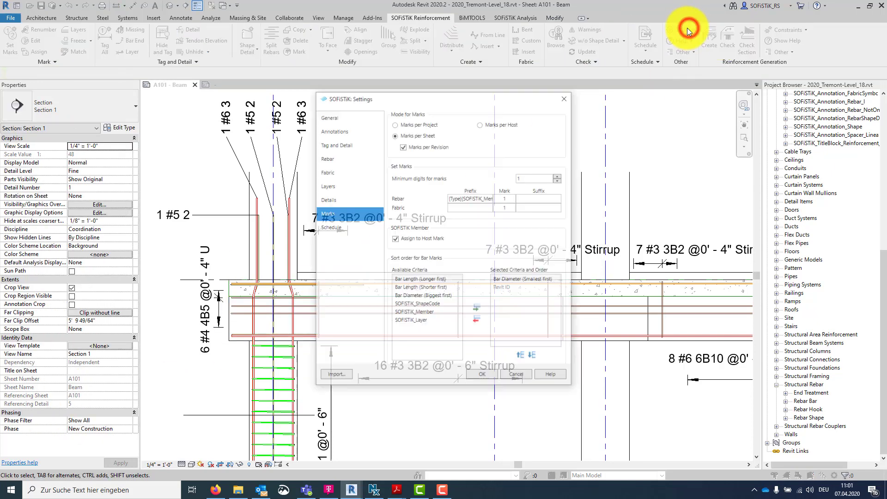
click(327, 213)
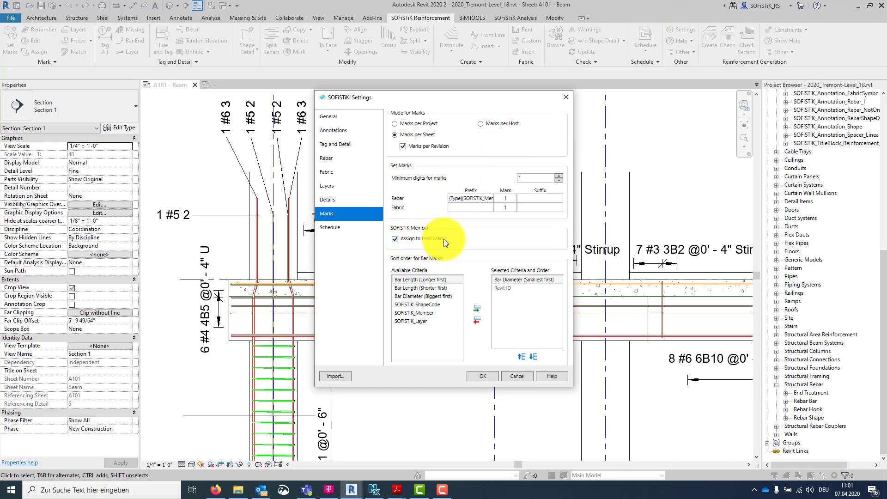
click(480, 376)
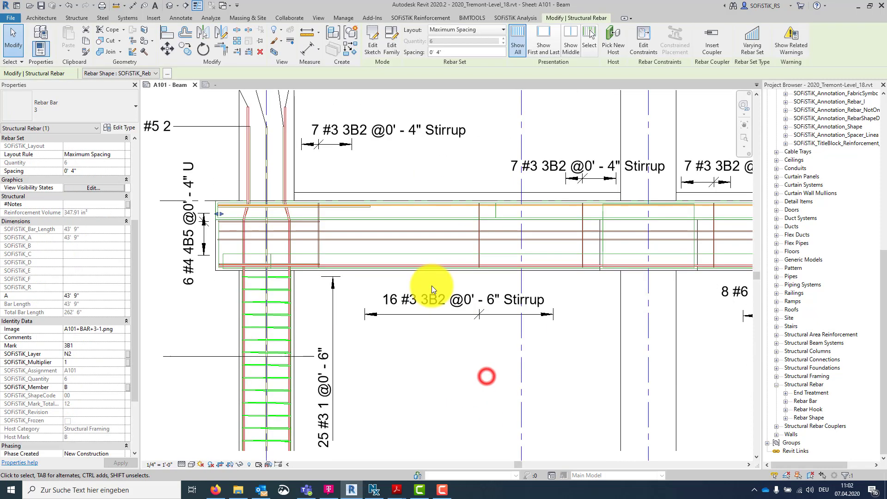
click(431, 299)
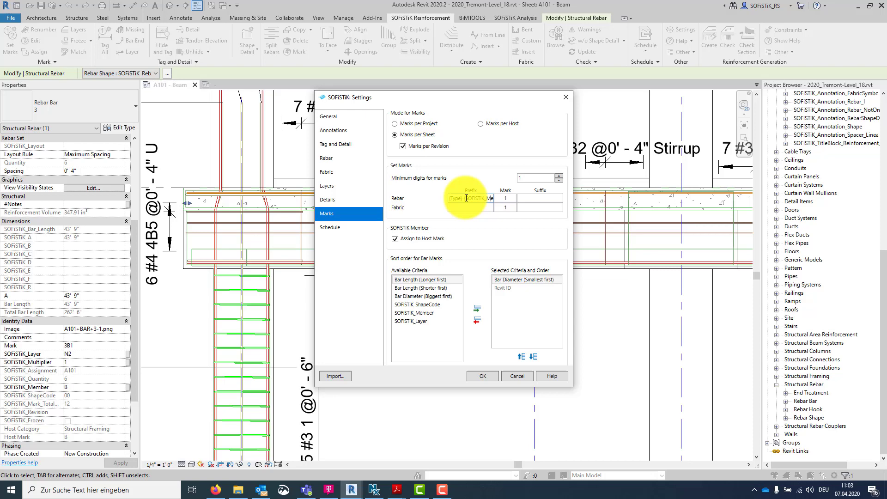
Step: Set Rebar Prefix to R(Type)-[SOFiSTiK_Member]- and Fabric Prefix to F, then confirm
text([SOFiSTiK_Member])
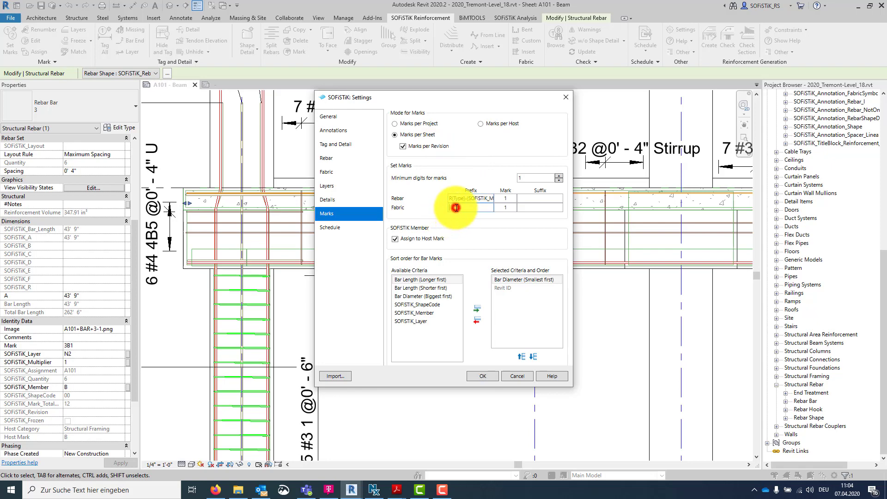
click(469, 207)
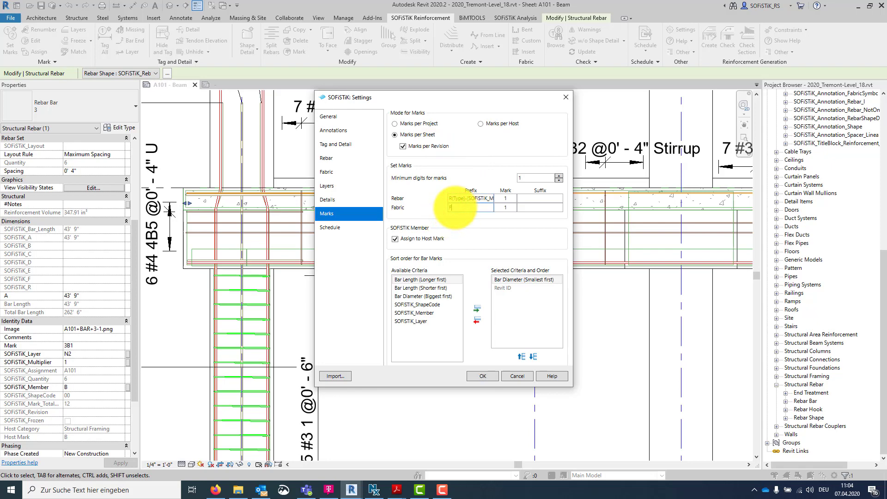
click(479, 375)
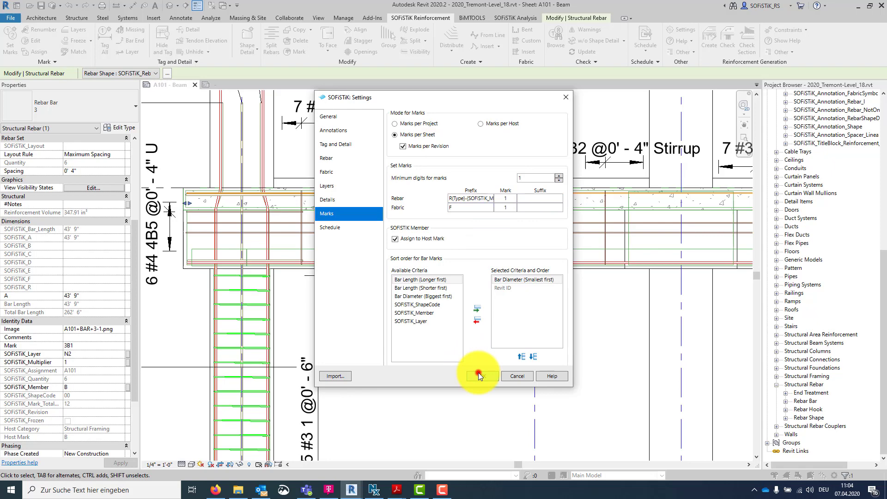
click(479, 376)
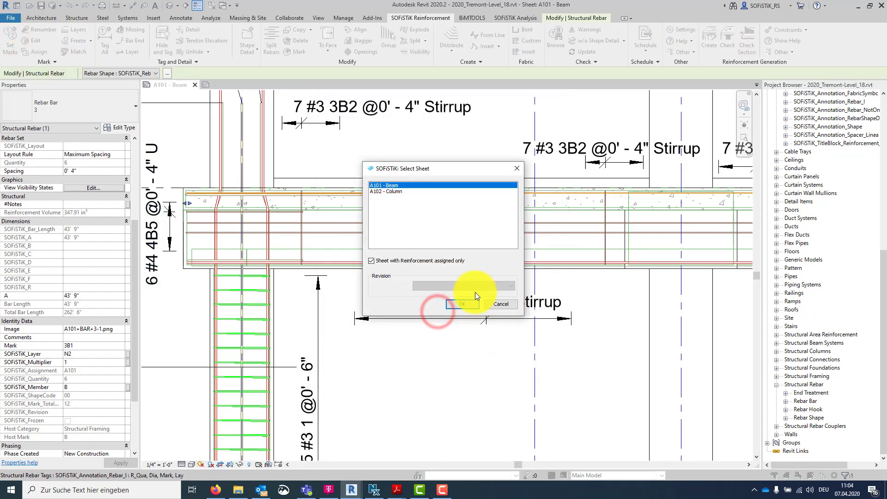
Step: Renumber sheet A101 - Beam and view the Reinforcement Schedule listing R3-B-1 to R3-B-3
click(461, 304)
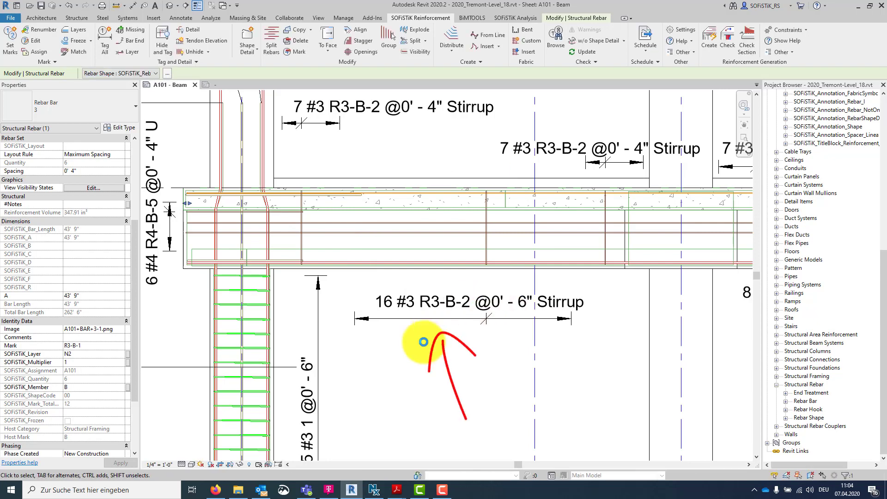
click(478, 301)
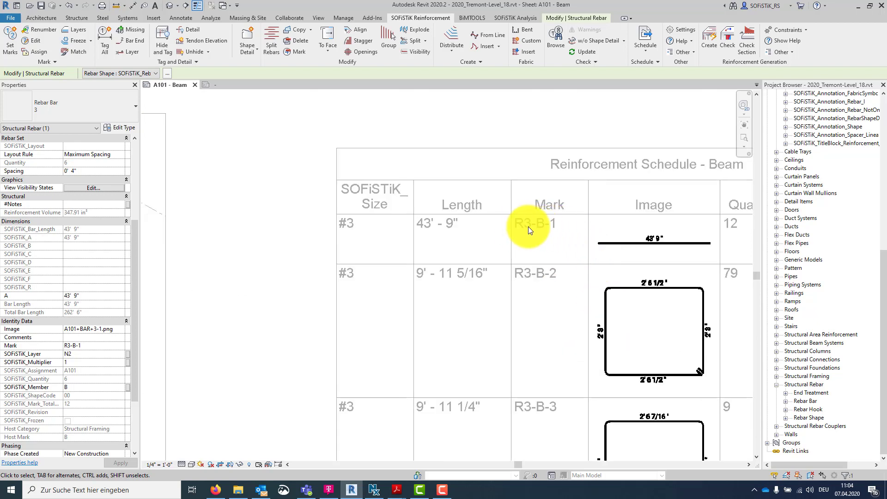
mouse_move(557, 266)
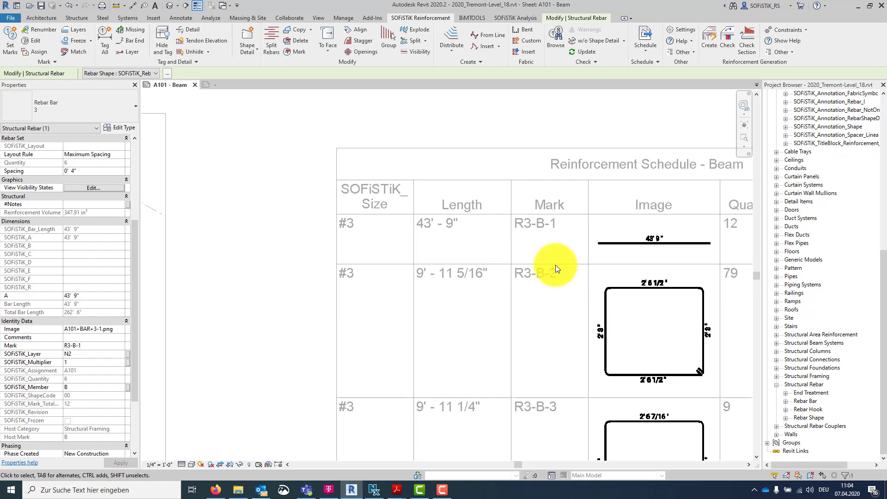